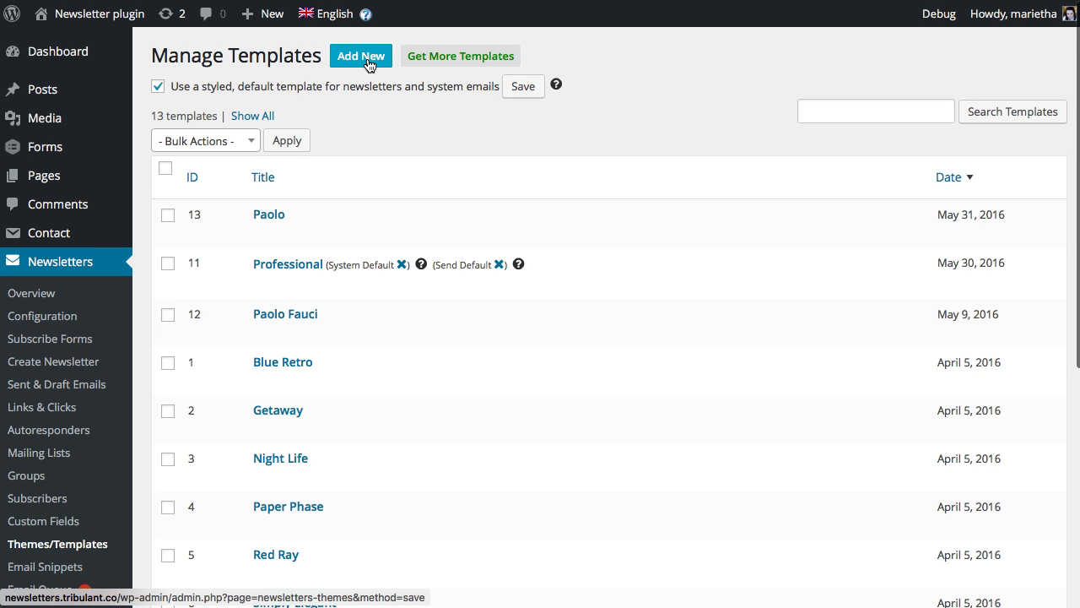
Add a new template titled 'Professional Template', keeping Template Type on Upload an HTML File.
click(360, 55)
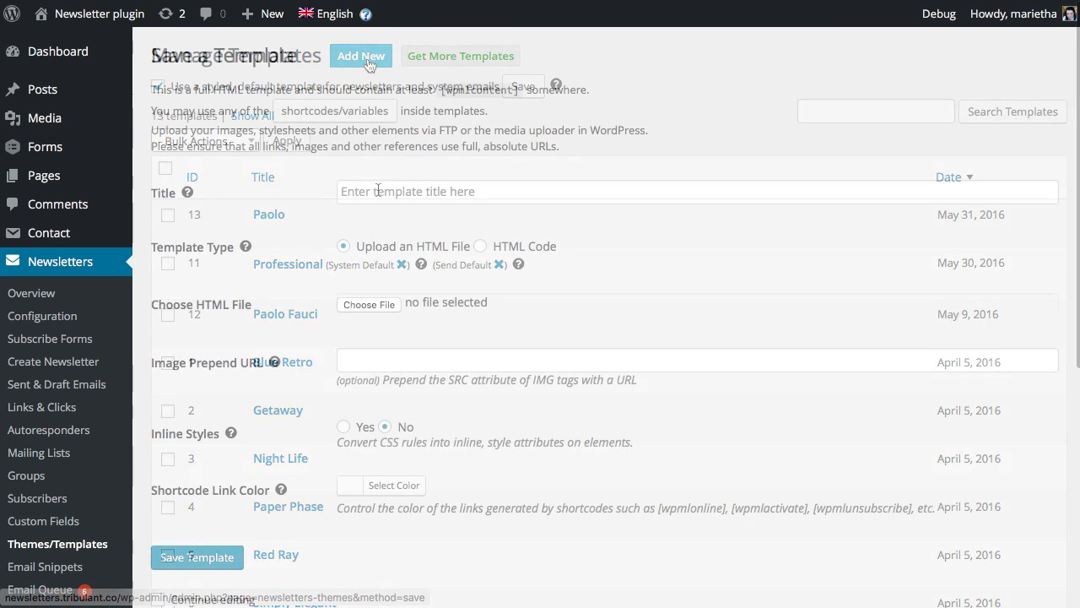
click(360, 56)
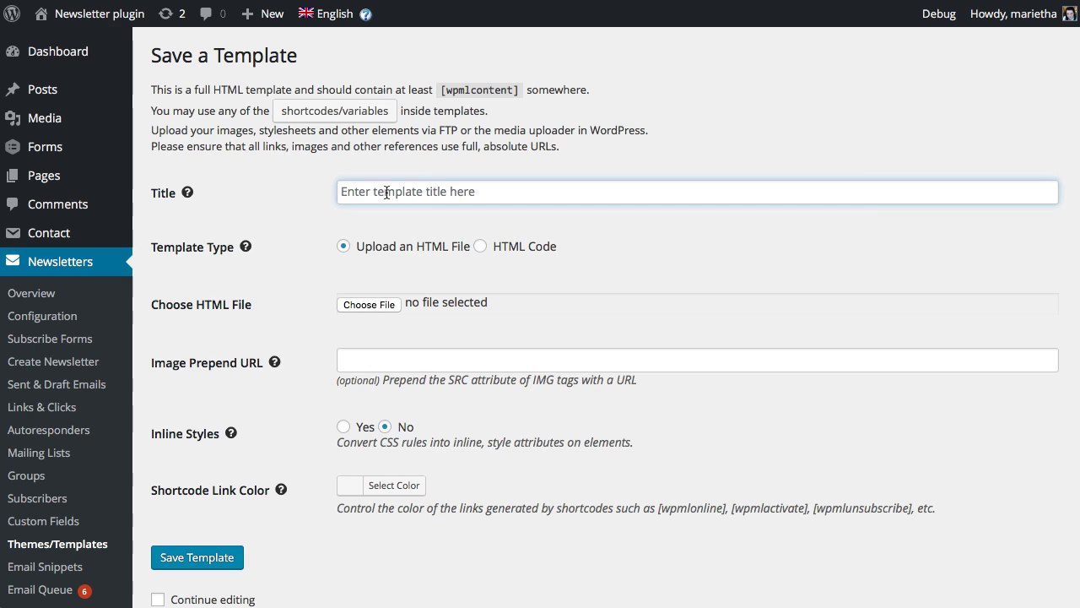
text(Professional em)
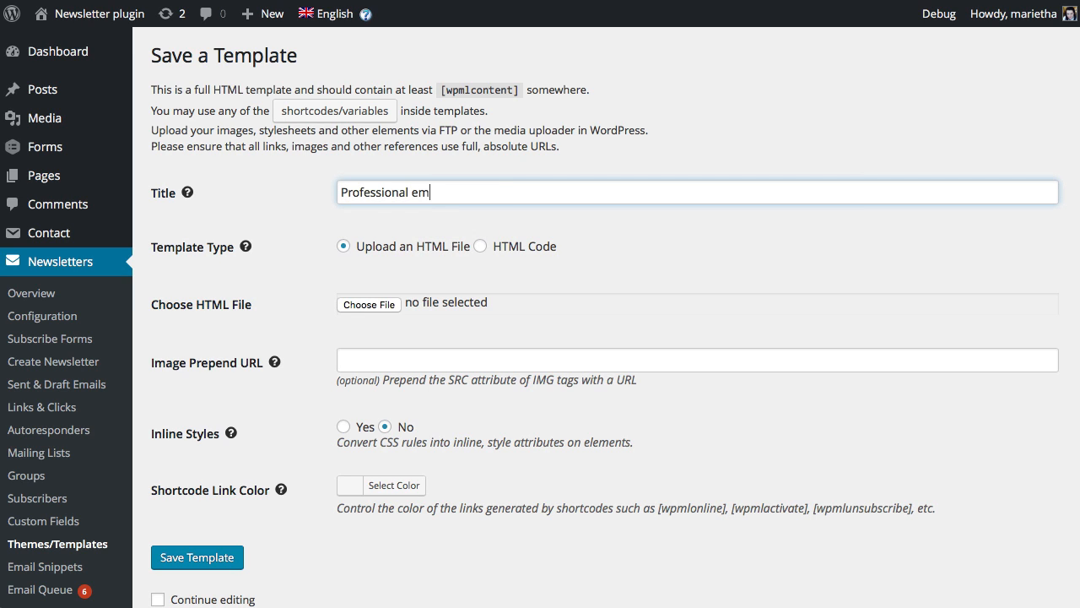
text(Template)
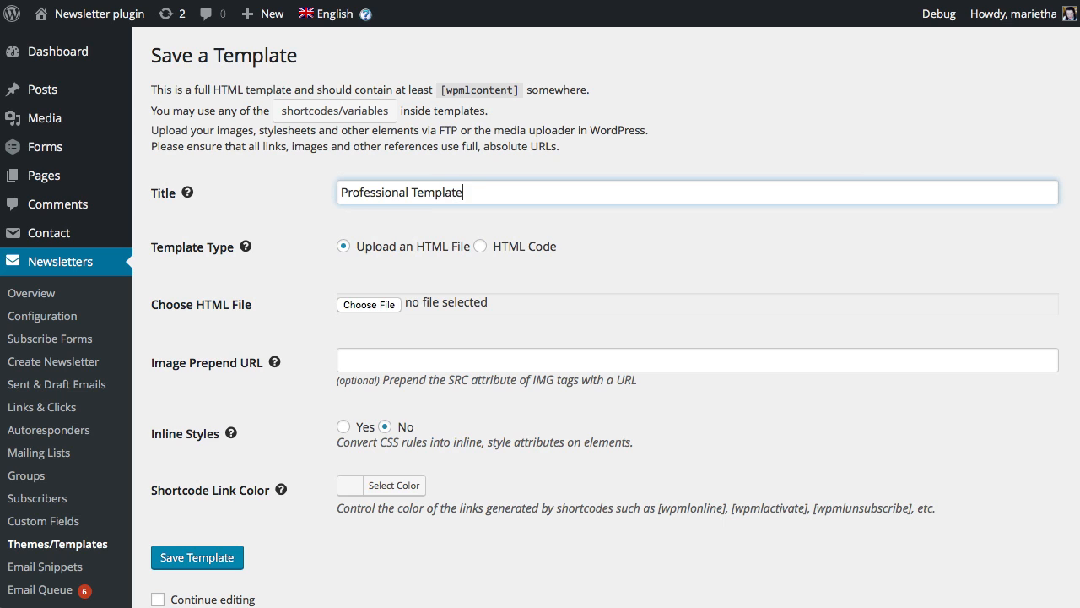
click(480, 245)
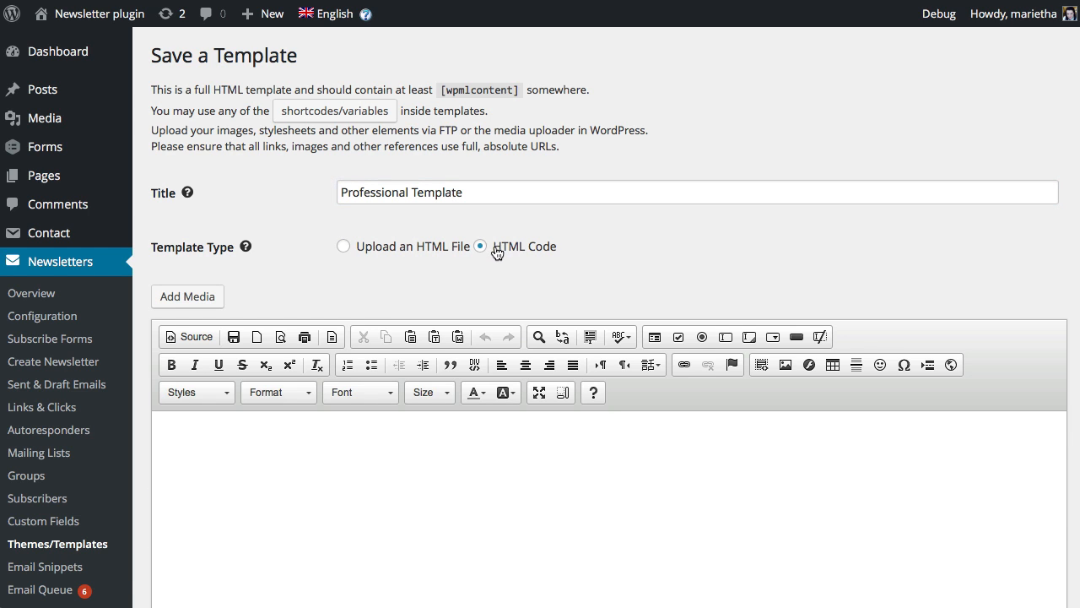
click(342, 246)
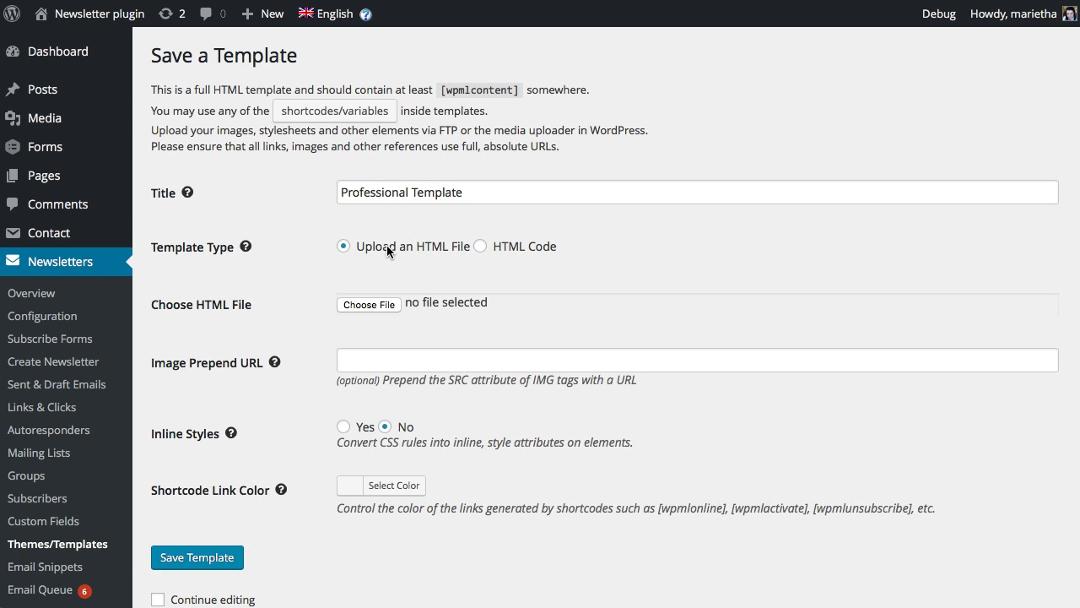
Drag index-newsletters.html from the Professional folder onto the template's Choose File field.
click(369, 304)
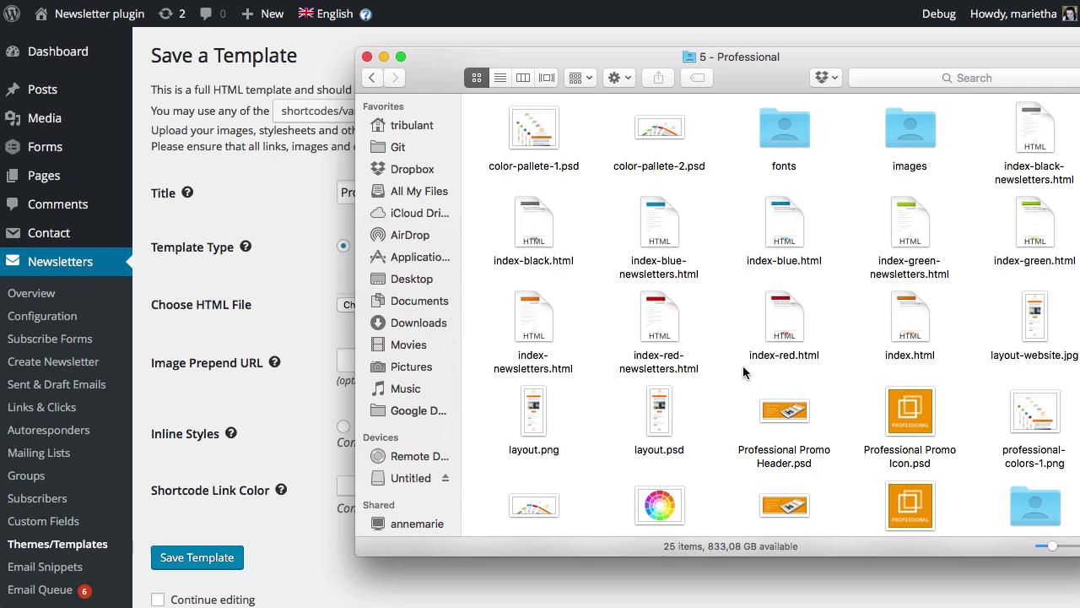
mouse_move(579, 233)
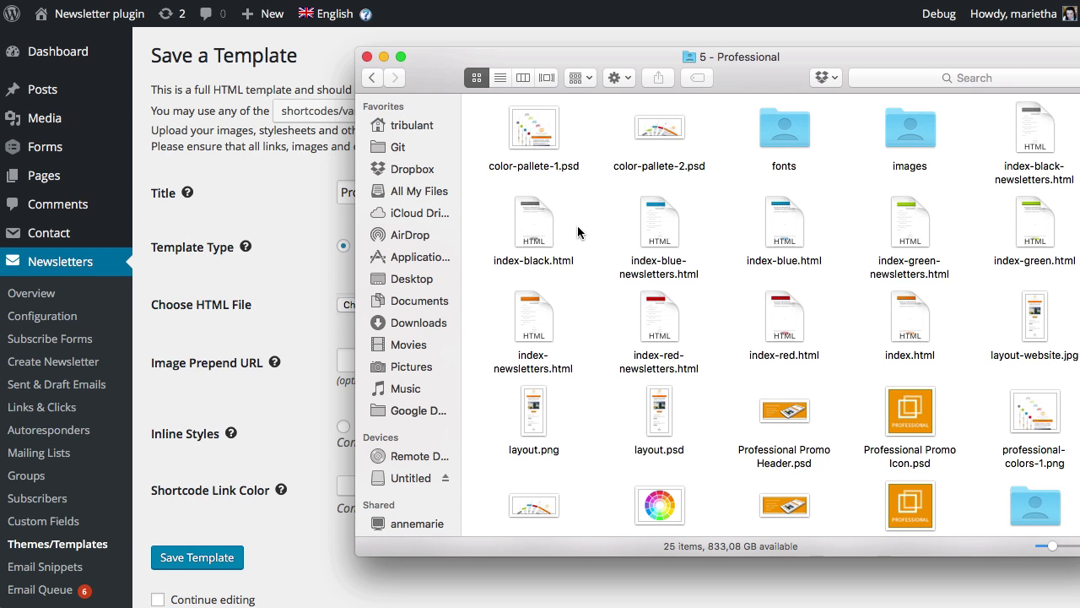
mouse_move(599, 318)
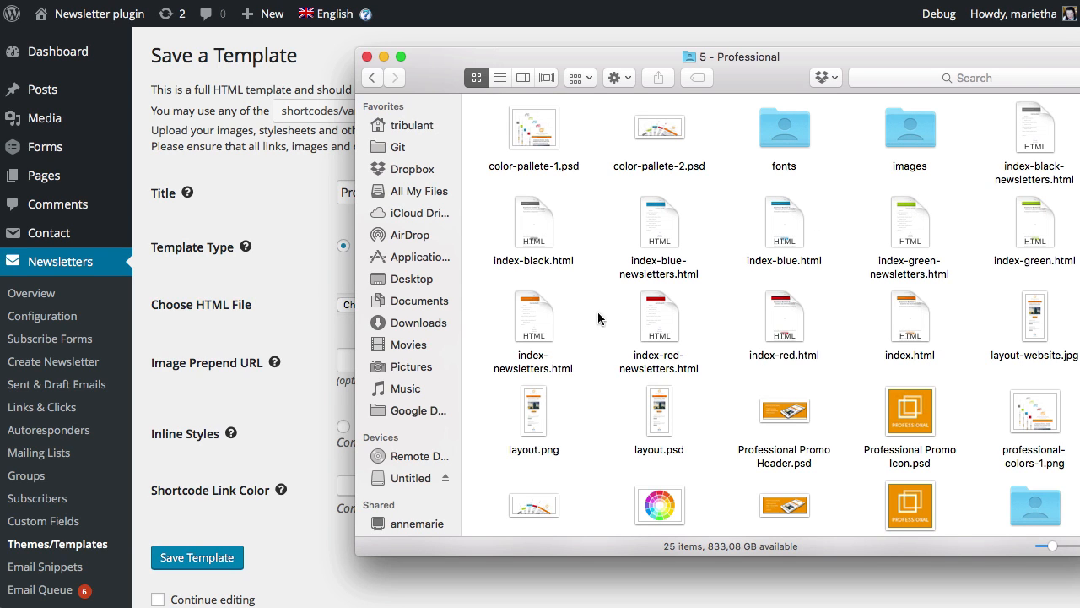
click(533, 317)
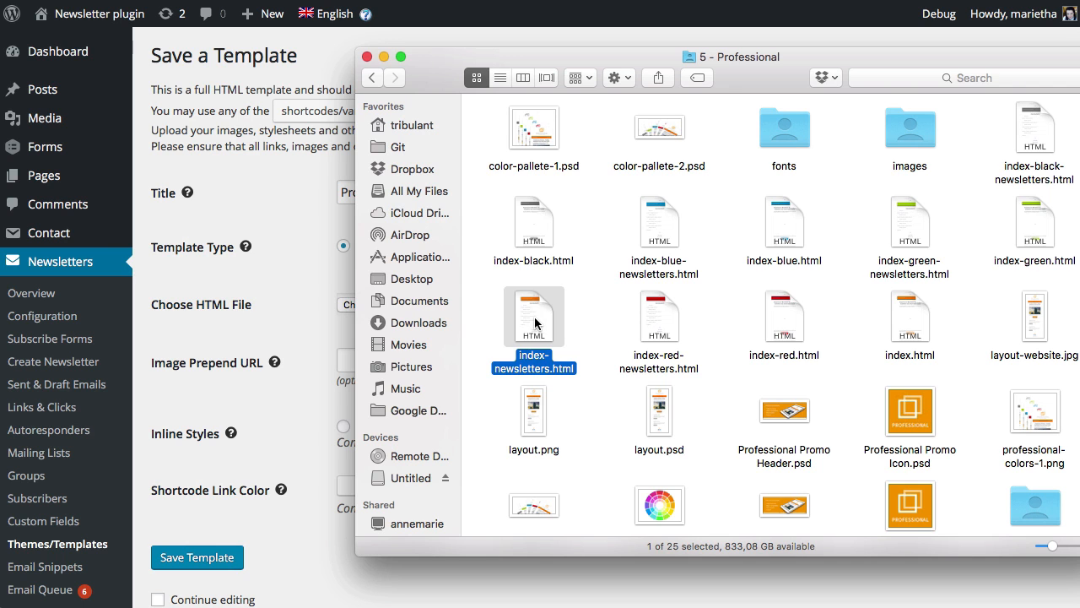
drag(534, 316, 342, 304)
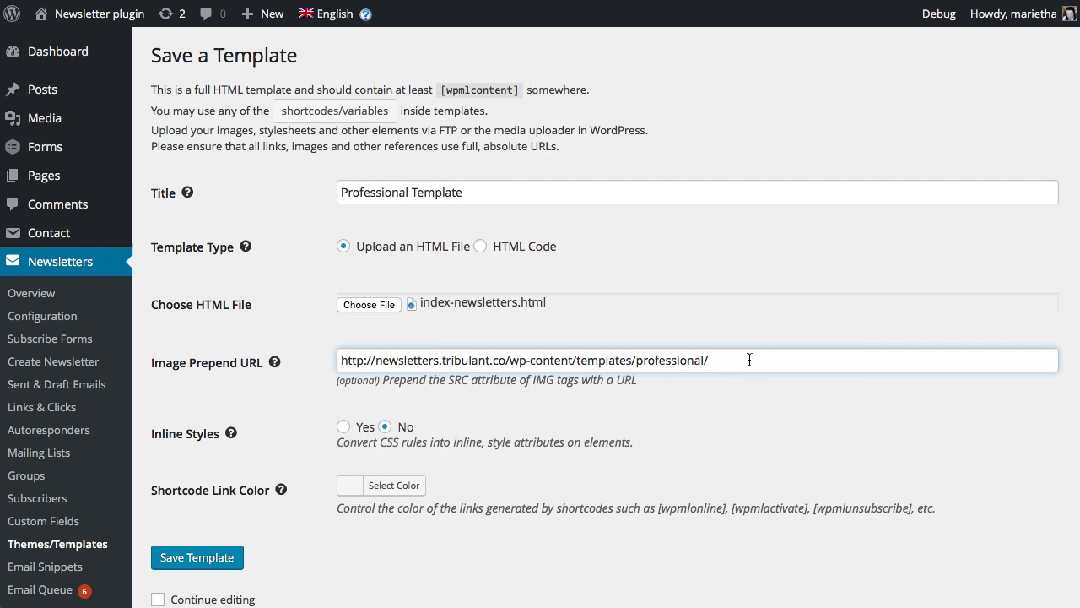
text(im)
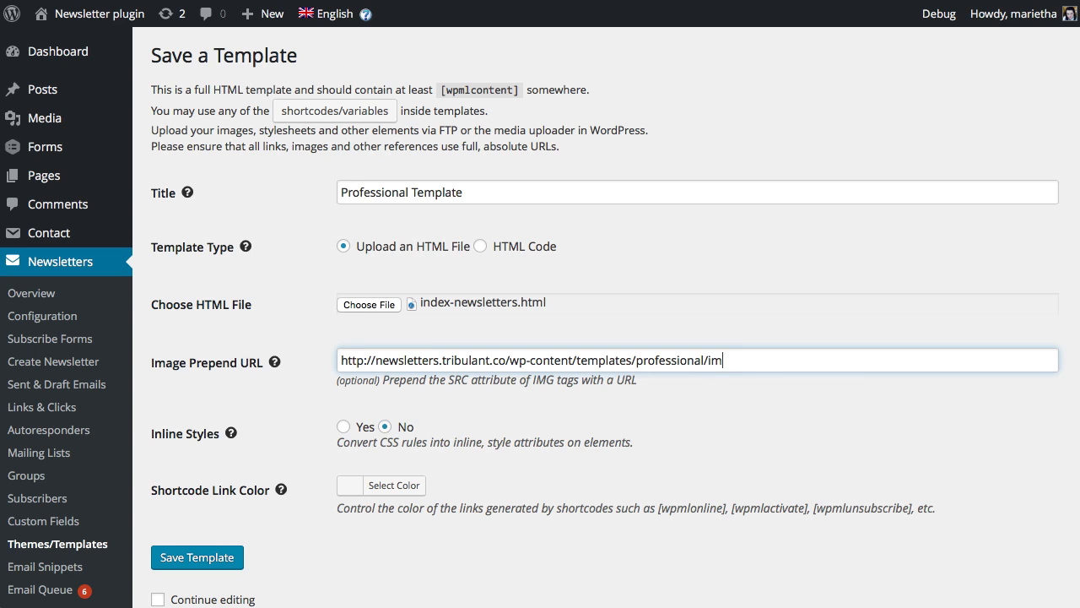
text(ages/imagename.png)
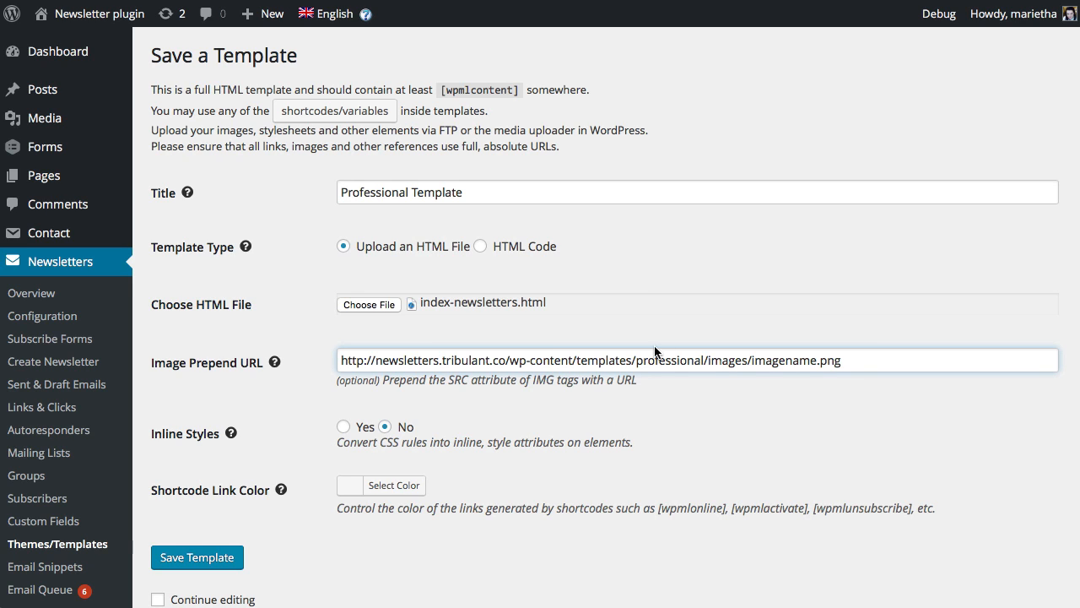
drag(709, 359, 841, 360)
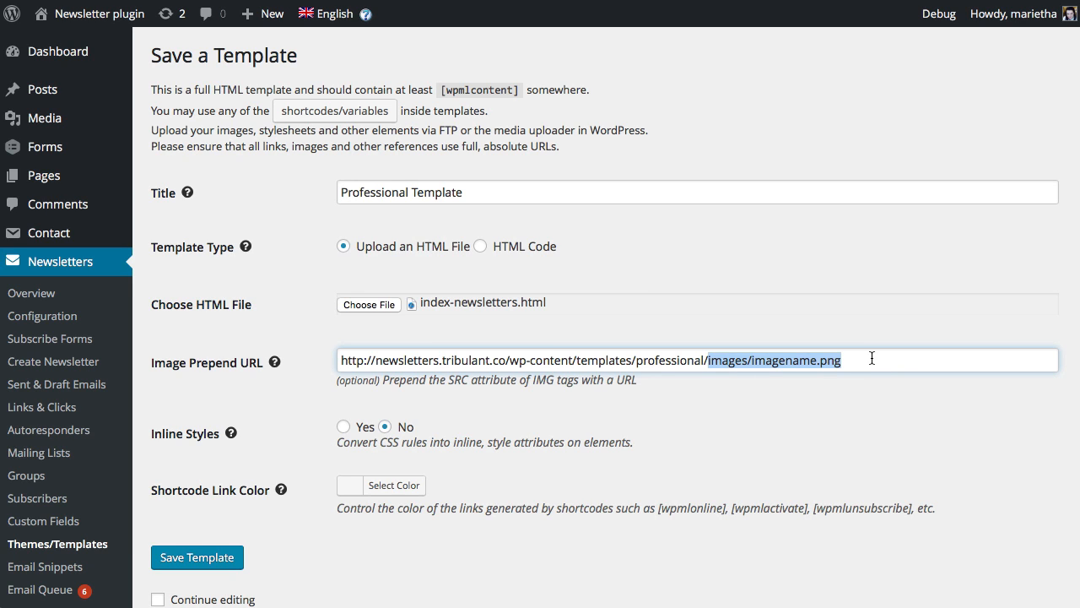
key(Delete)
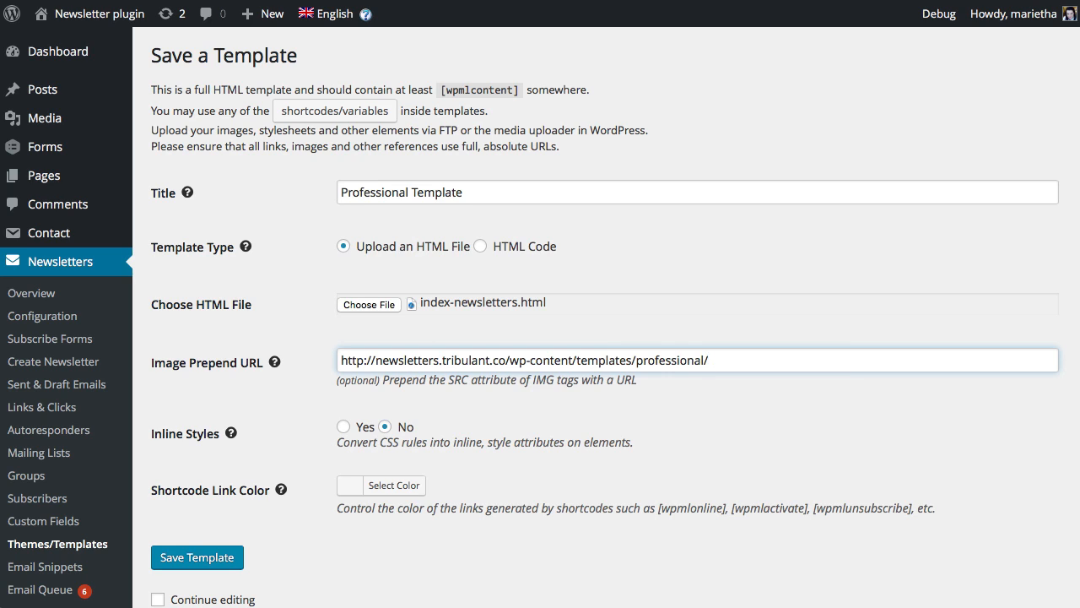
scroll(down, 3)
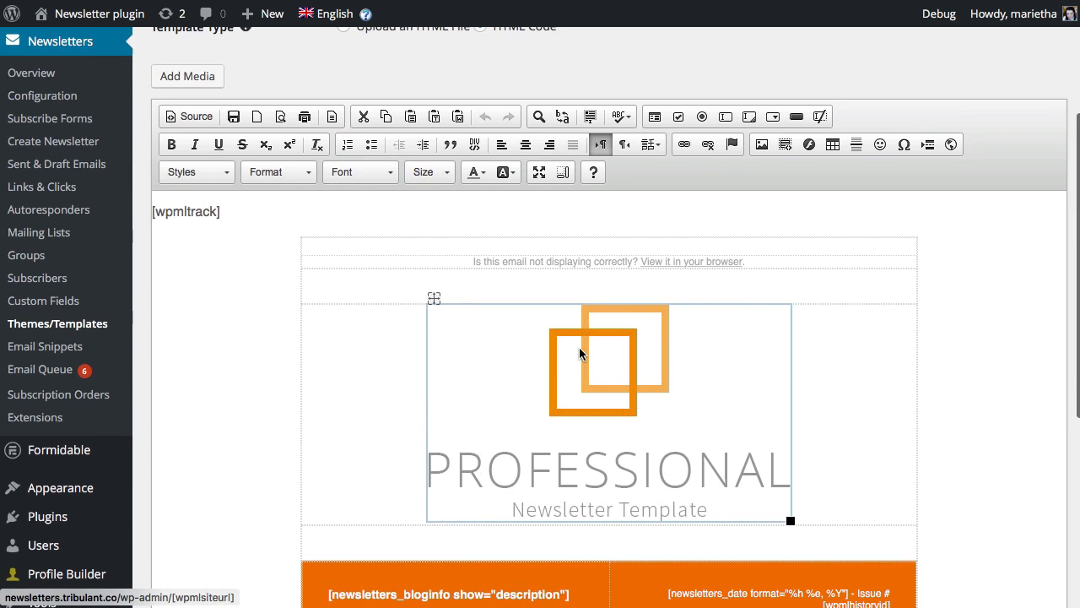
Swap the header's orange-squares logo for the red-squares image URL in Image Properties.
click(187, 76)
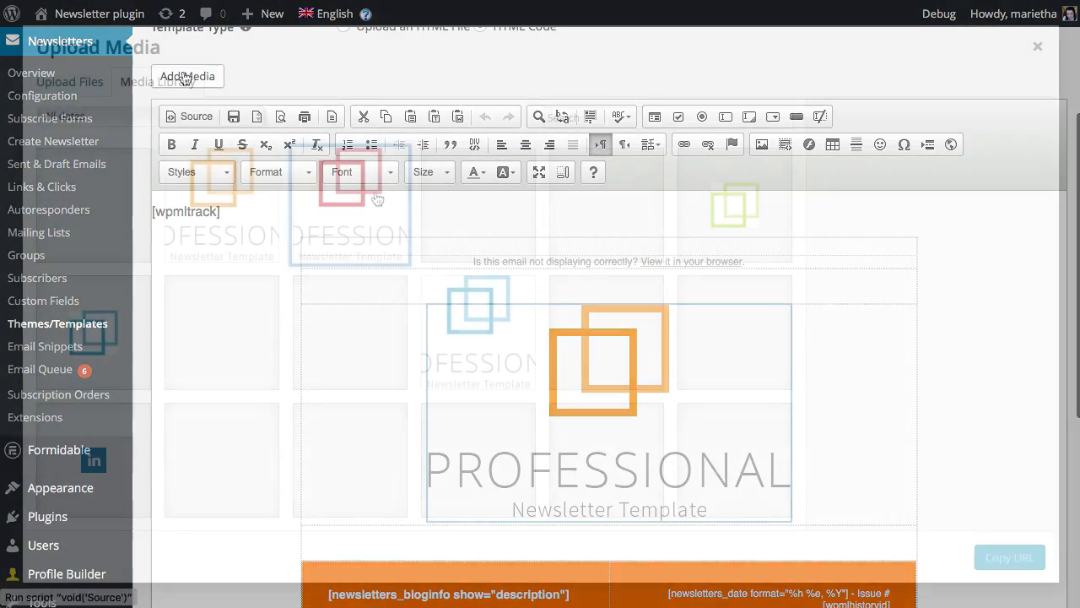
click(350, 205)
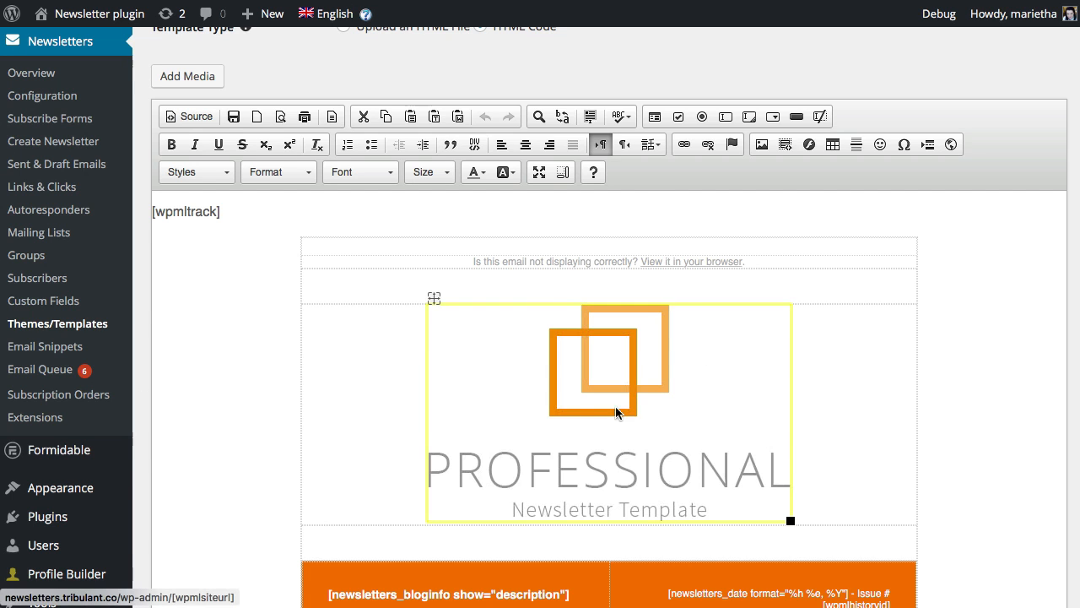
double_click(607, 359)
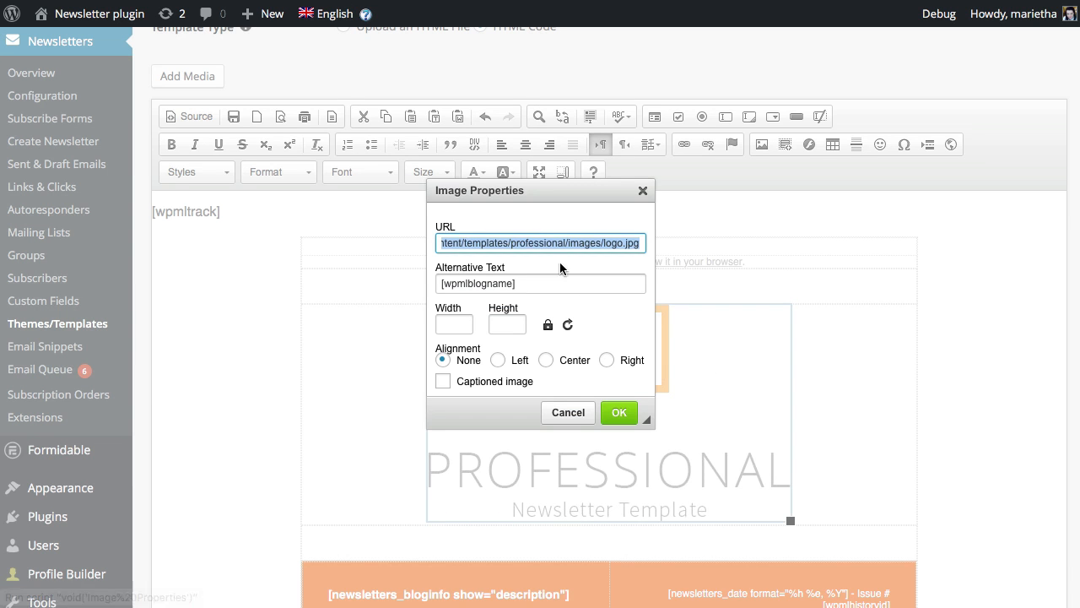
right_click(540, 243)
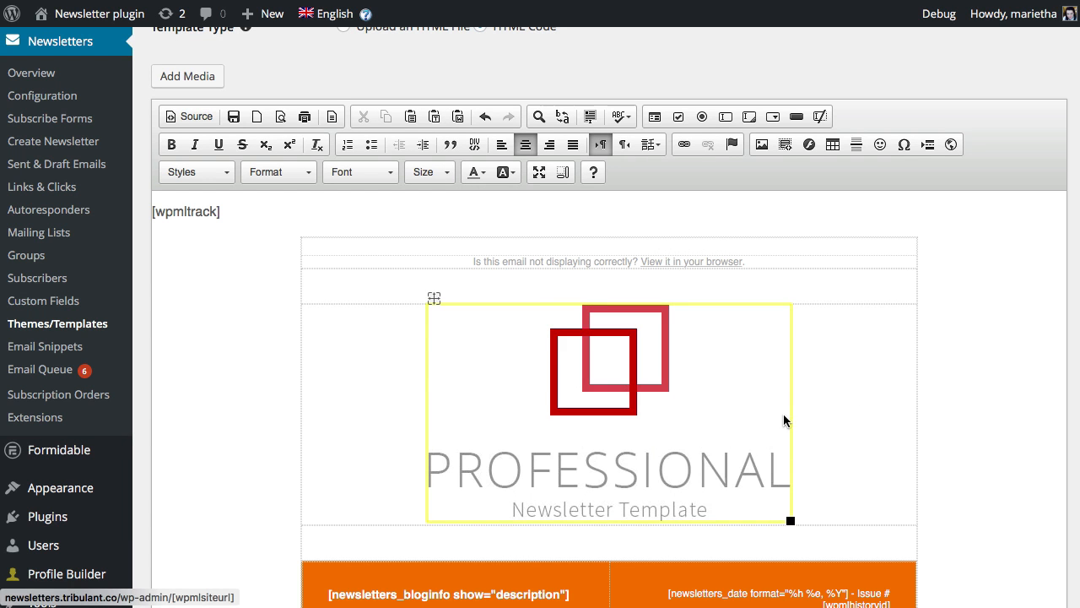
mouse_move(683, 470)
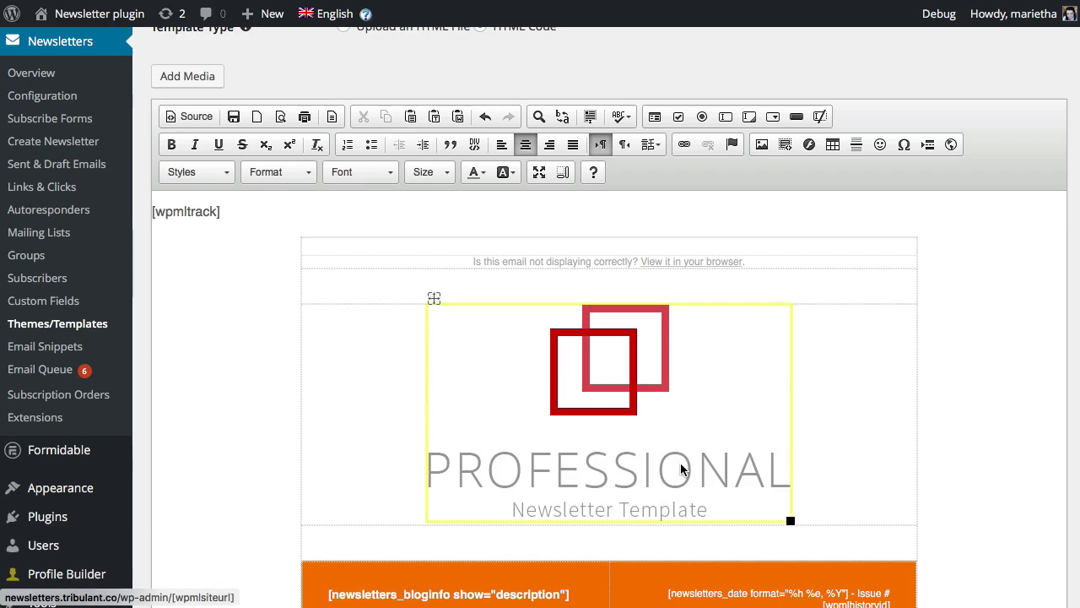
scroll(down, 3)
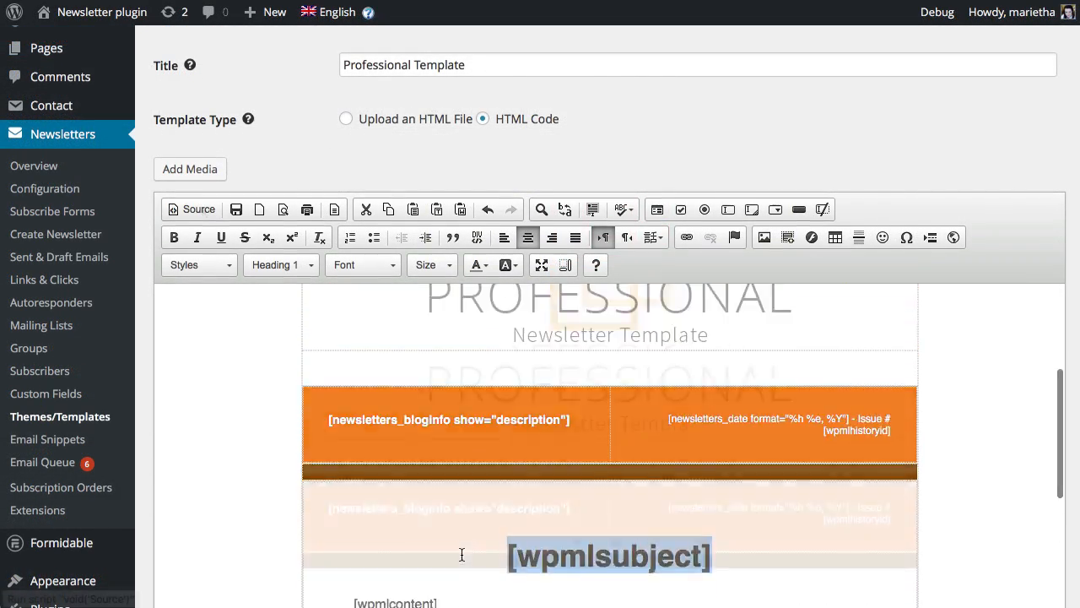
click(192, 209)
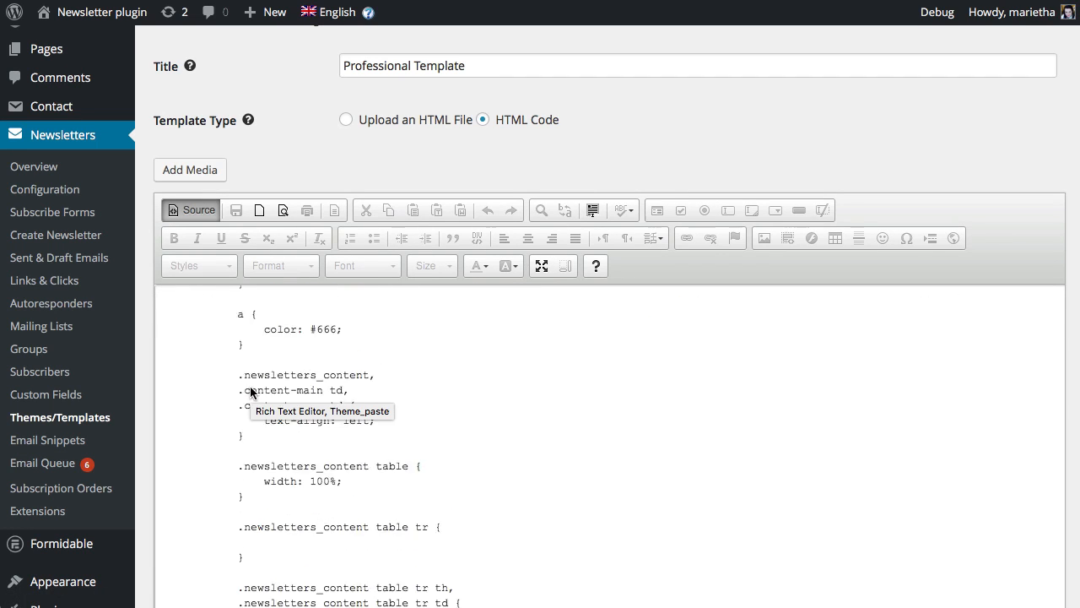
scroll(down, 3)
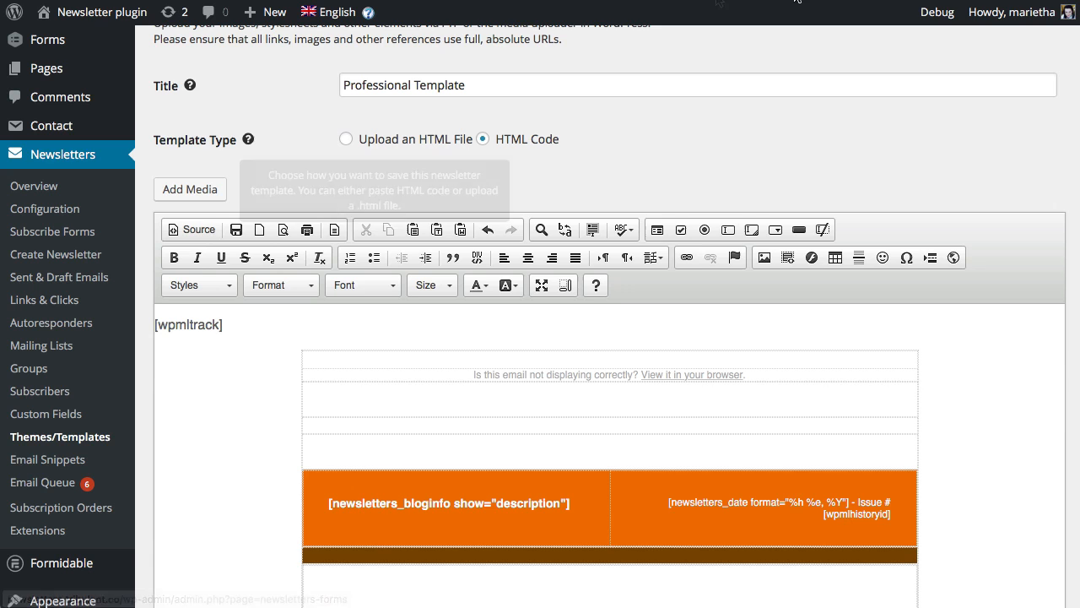
Create newsletter 'My Title' with body text and a content area reading 'Content area 1'.
click(57, 359)
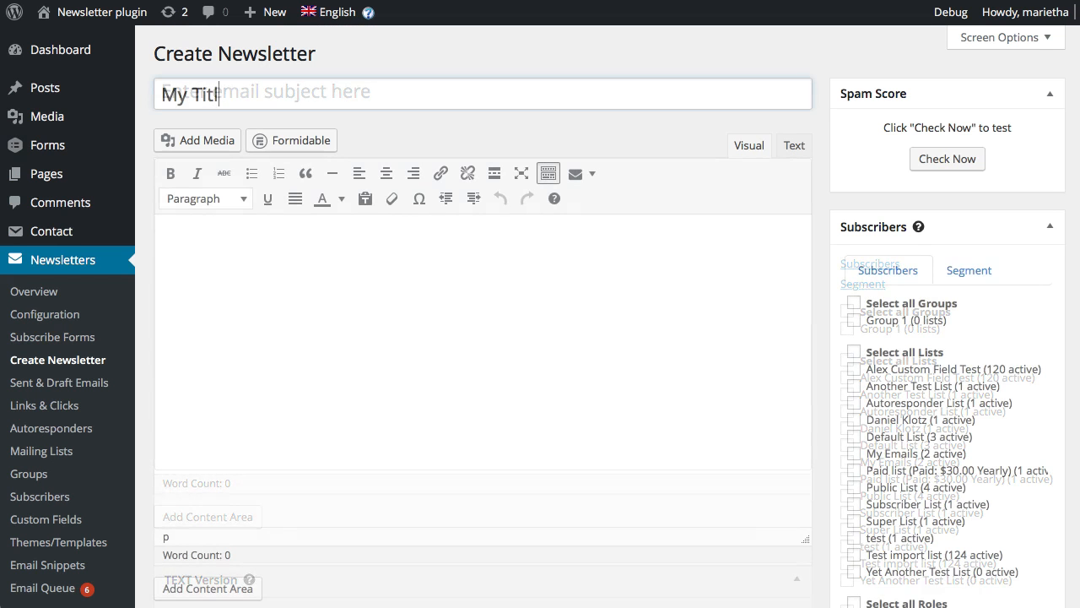
text(My conte)
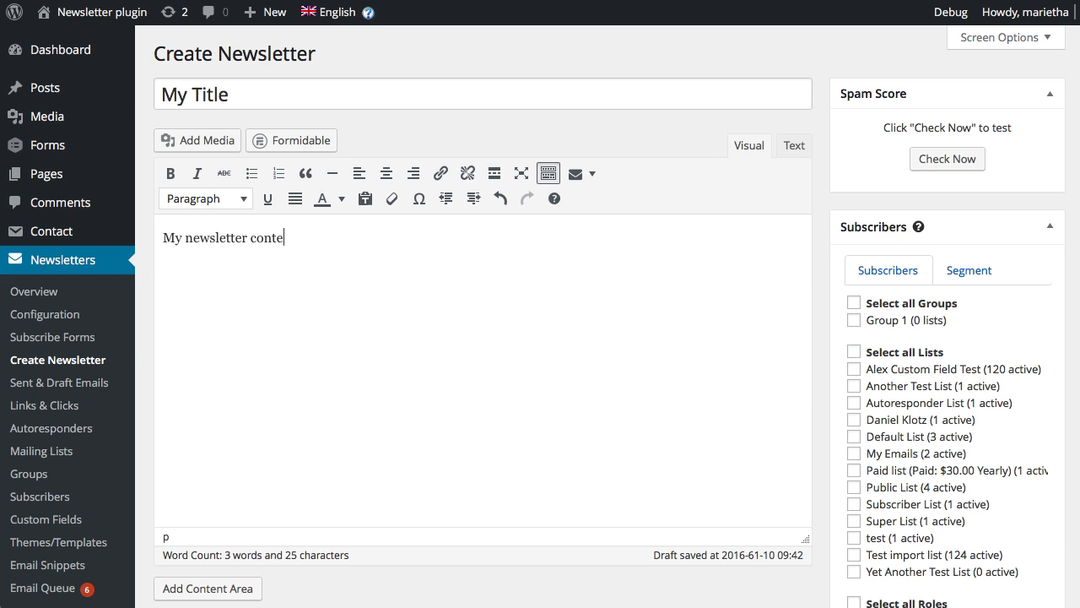
scroll(down, 3)
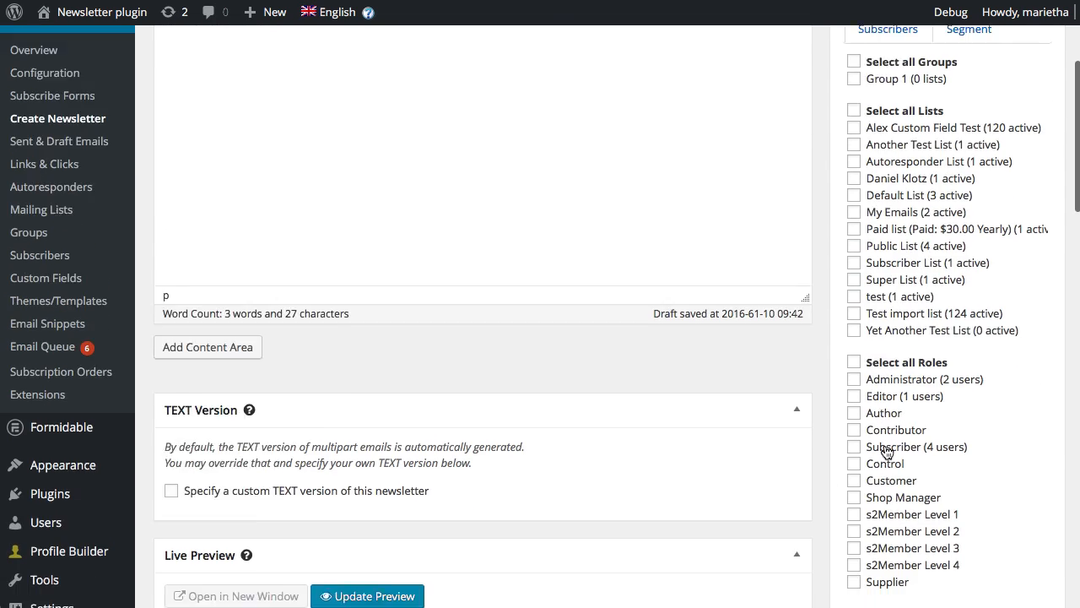
scroll(down, 3)
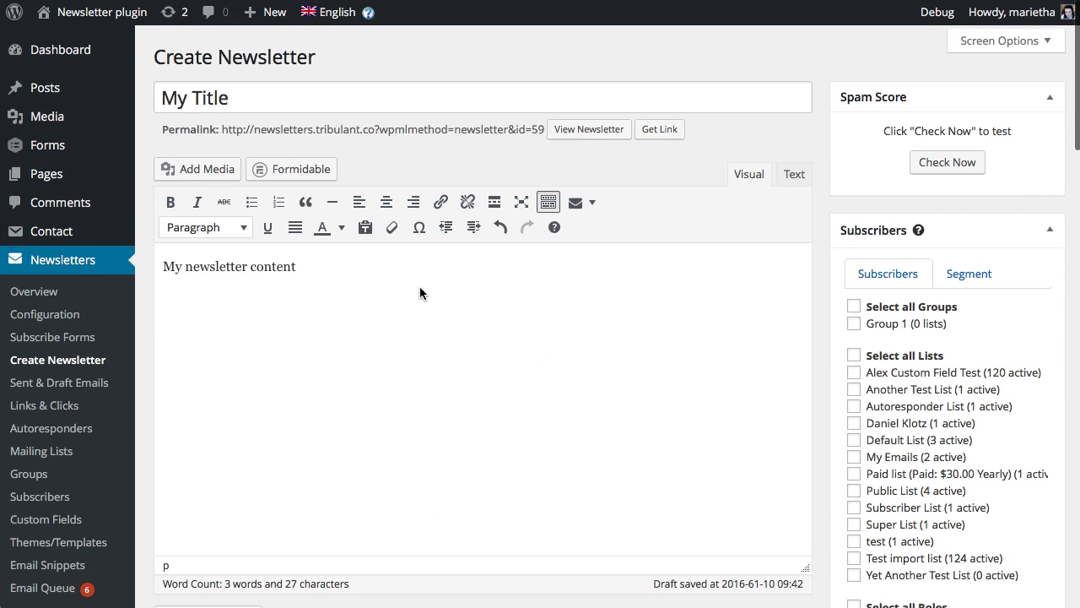
scroll(down, 3)
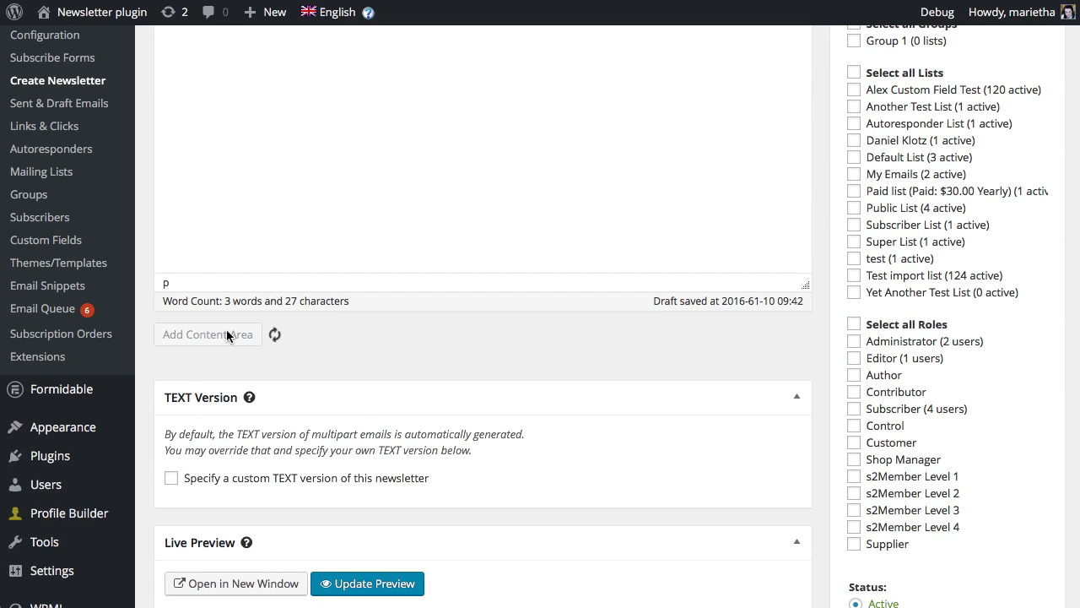
mouse_move(464, 349)
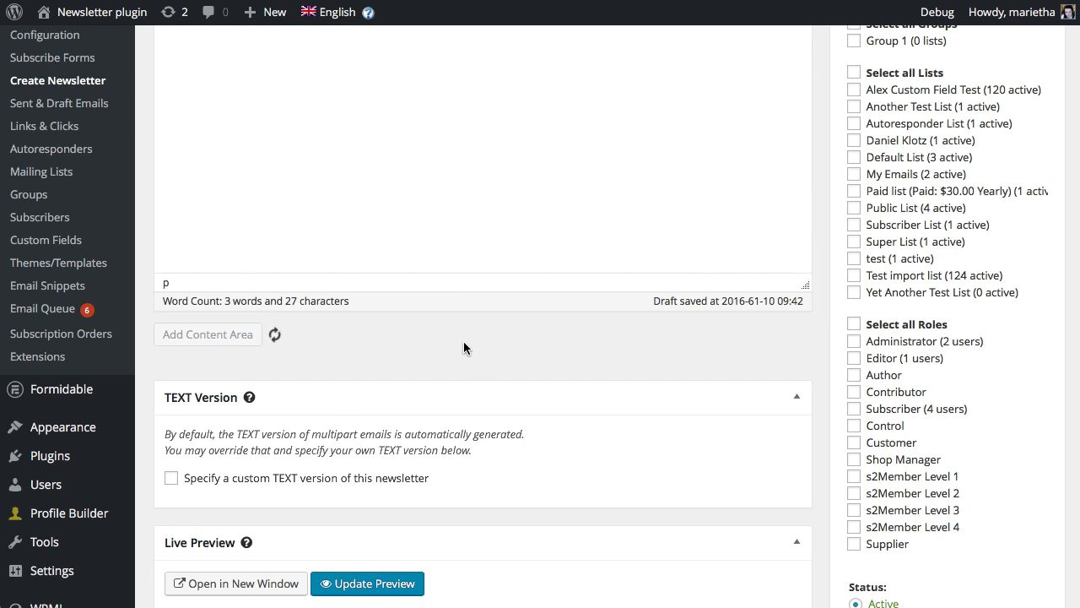
scroll(down, 3)
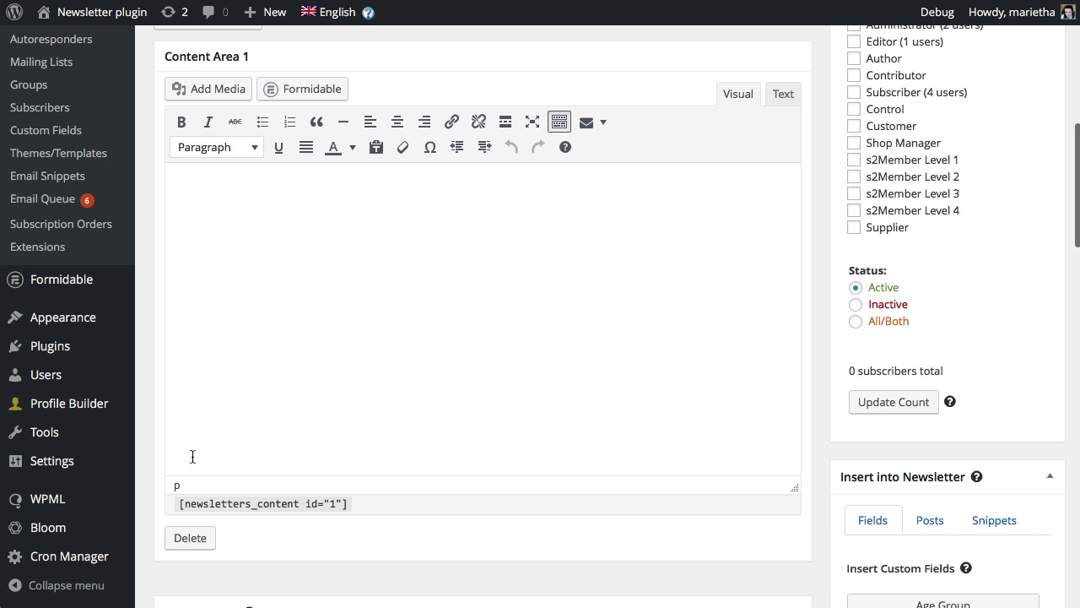
text(Content)
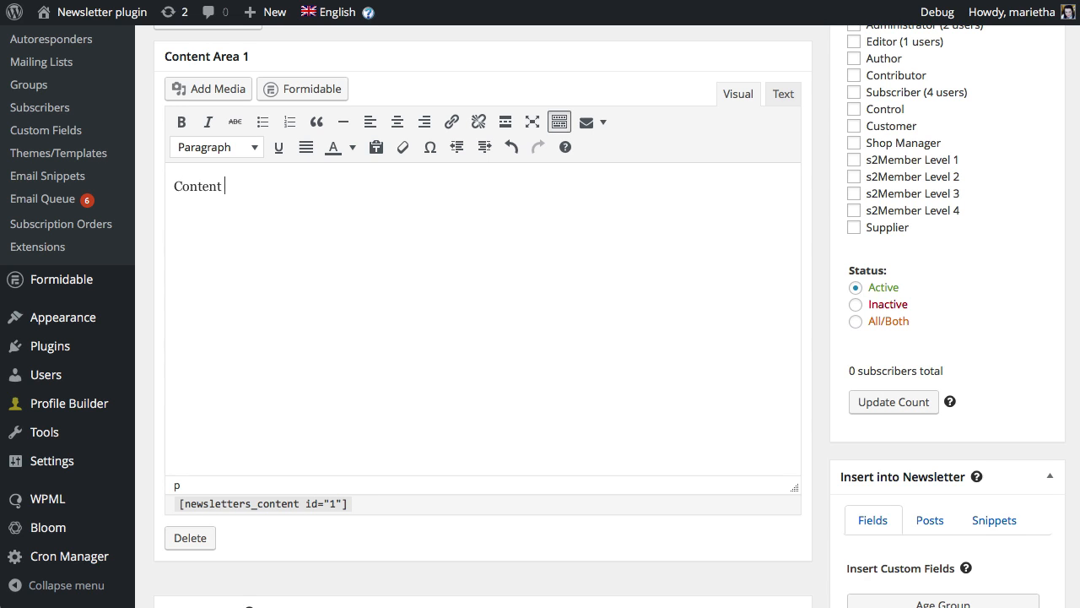
text(area 1)
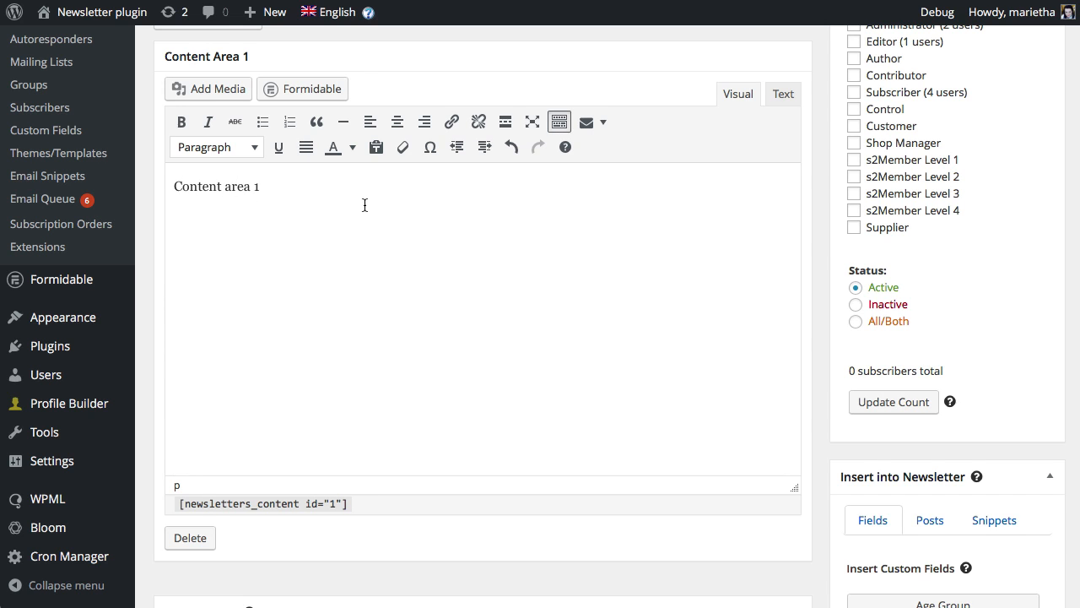